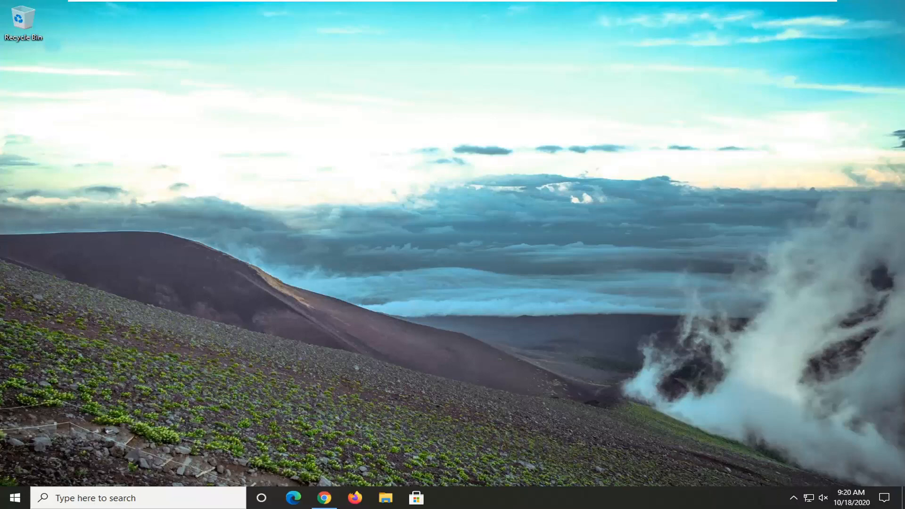
Search Start for notepad and launch Notepad with a blank untitled document
click(11, 498)
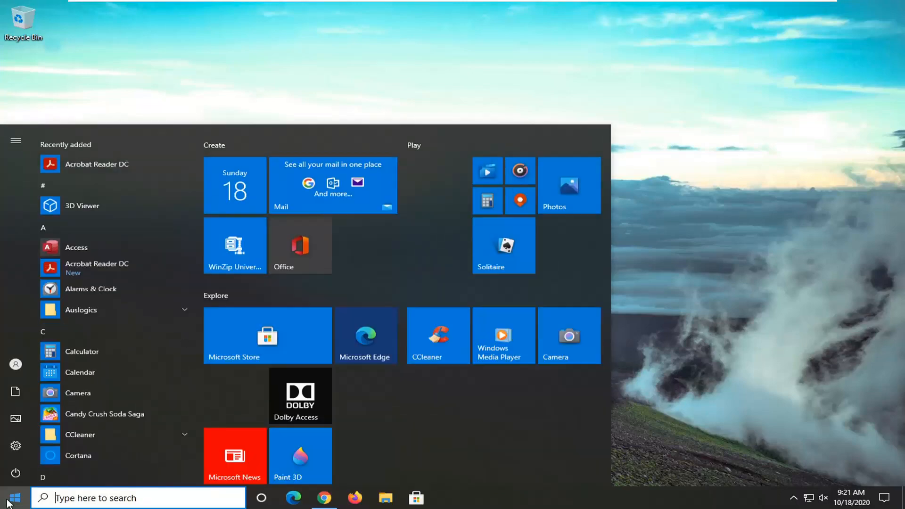
text(notepad)
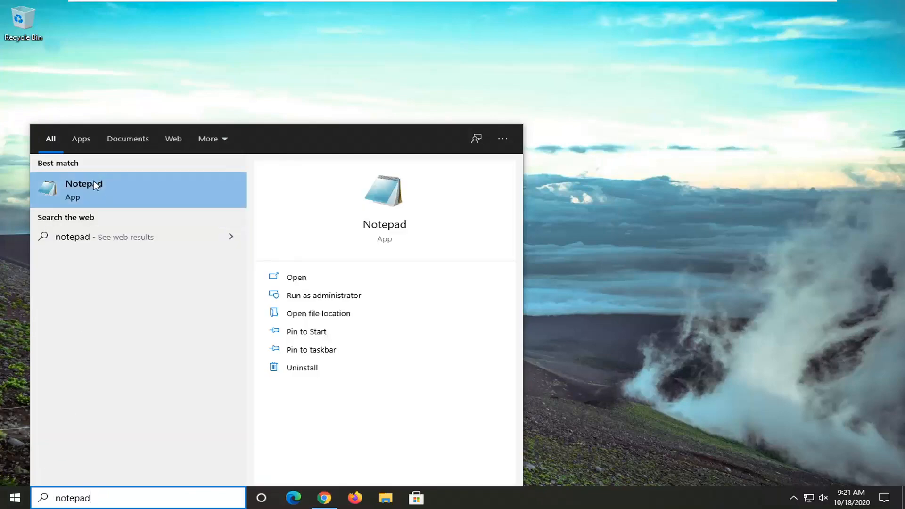
click(83, 190)
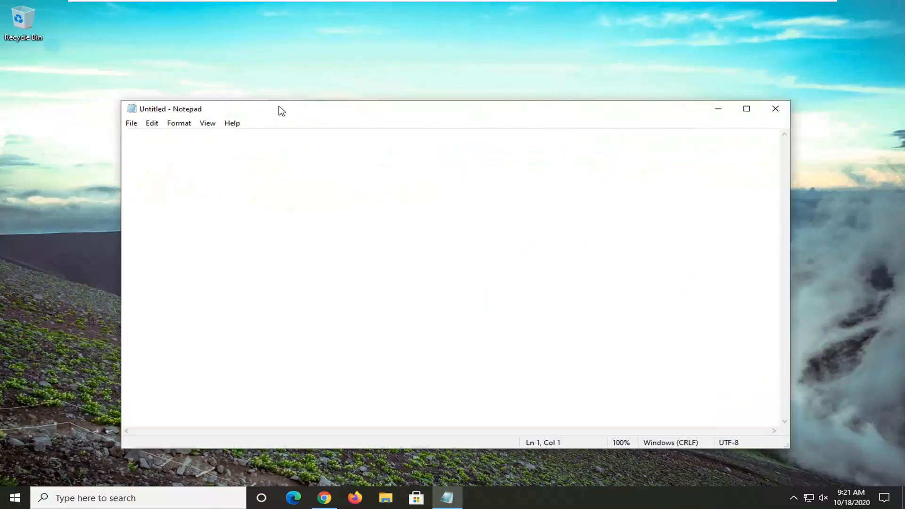
Reposition the Notepad window before writing the PropertySheetHandlers registry script
drag(278, 109, 277, 85)
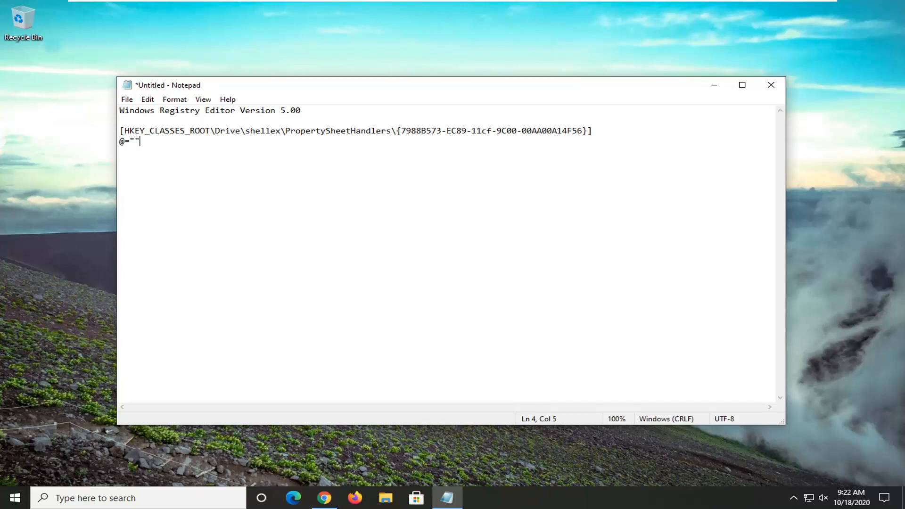
In Save As, choose All Files and name the script addquotatab.reg
click(126, 99)
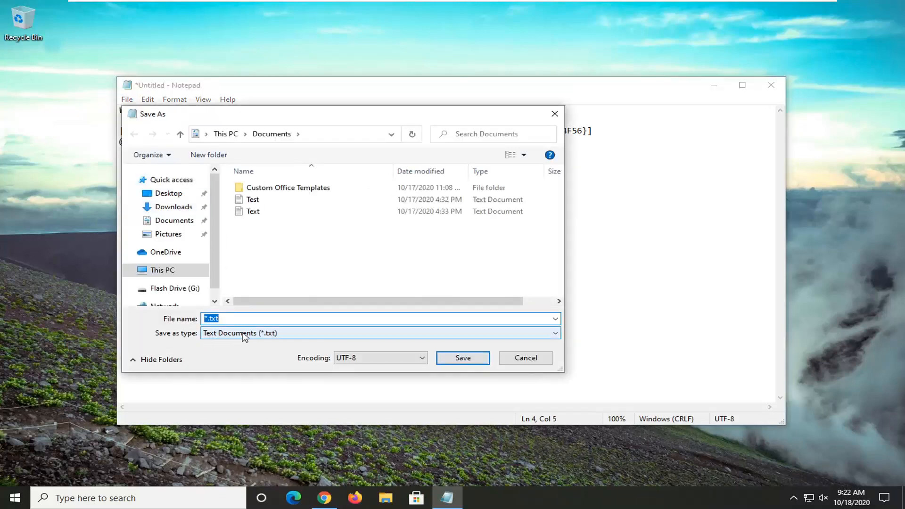
click(378, 333)
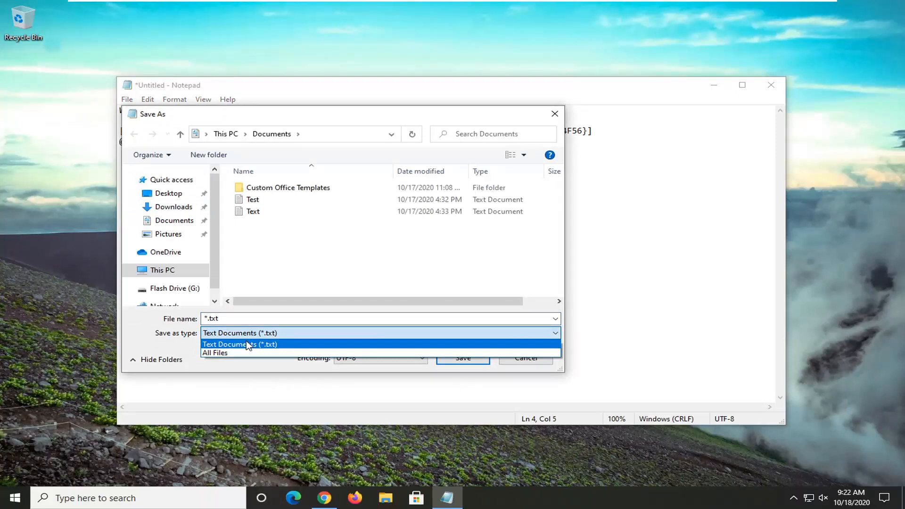
click(215, 353)
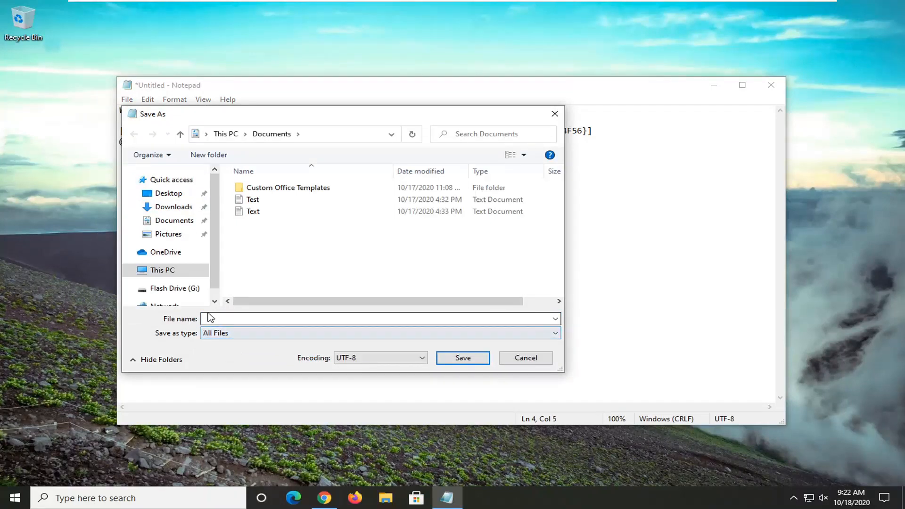
click(378, 319)
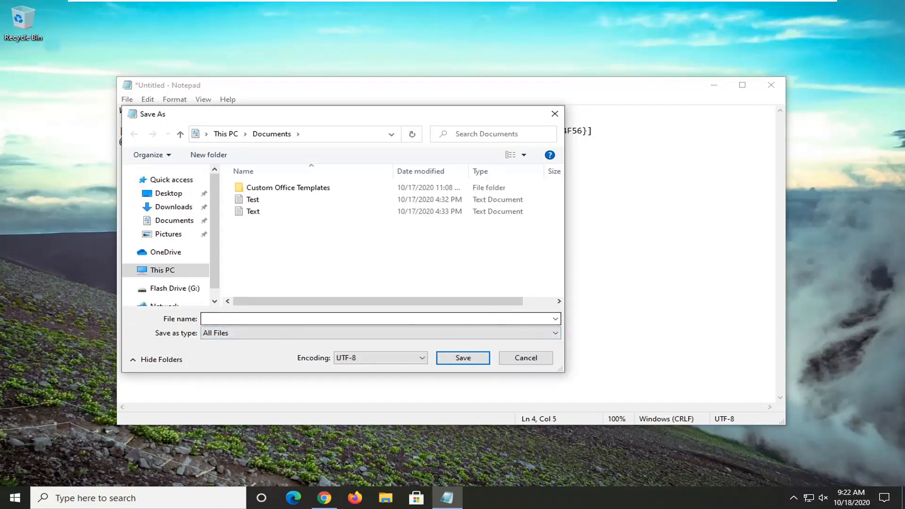
click(380, 318)
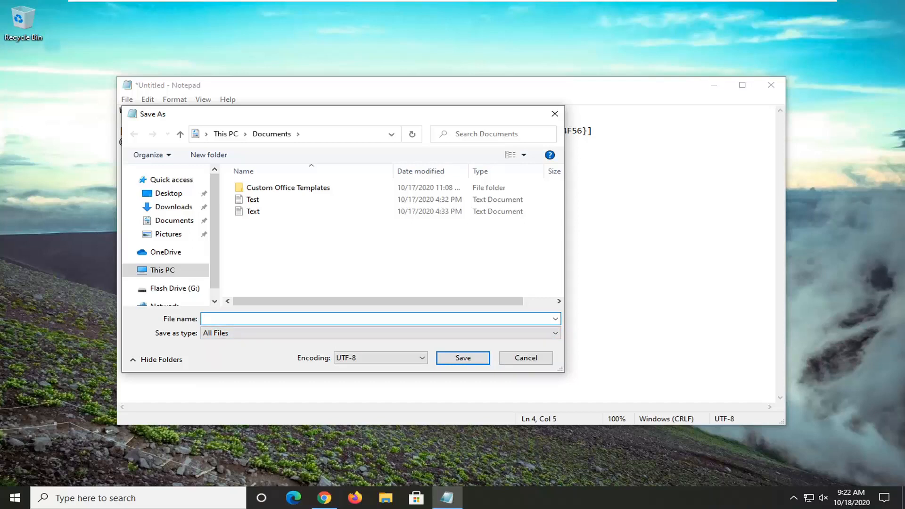
text(addquo)
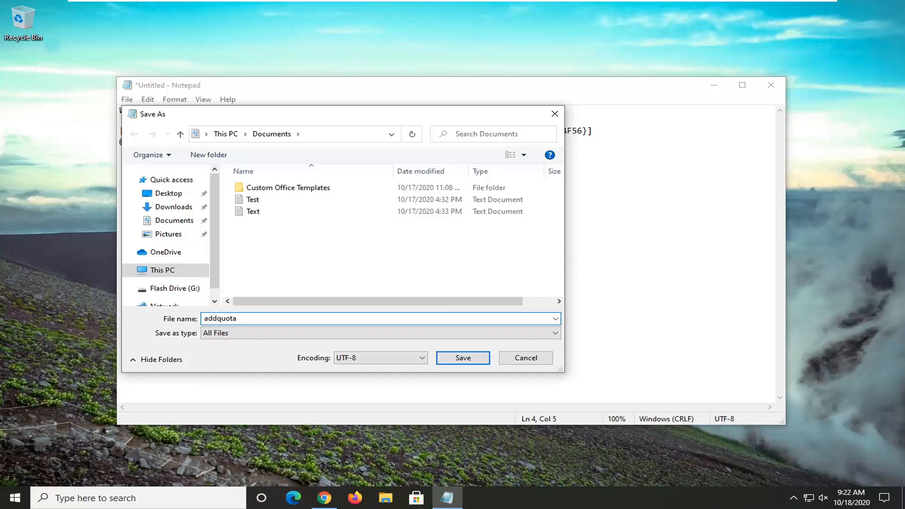
text(tab)
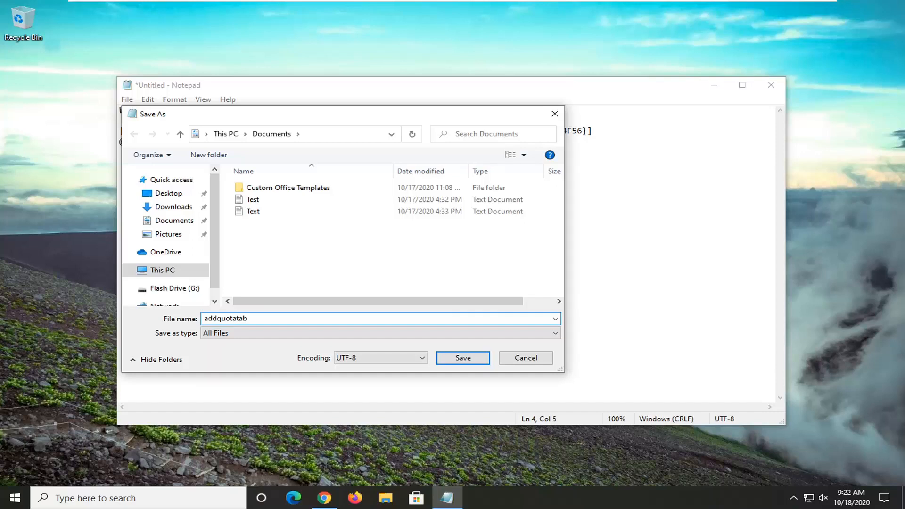
text(.reg)
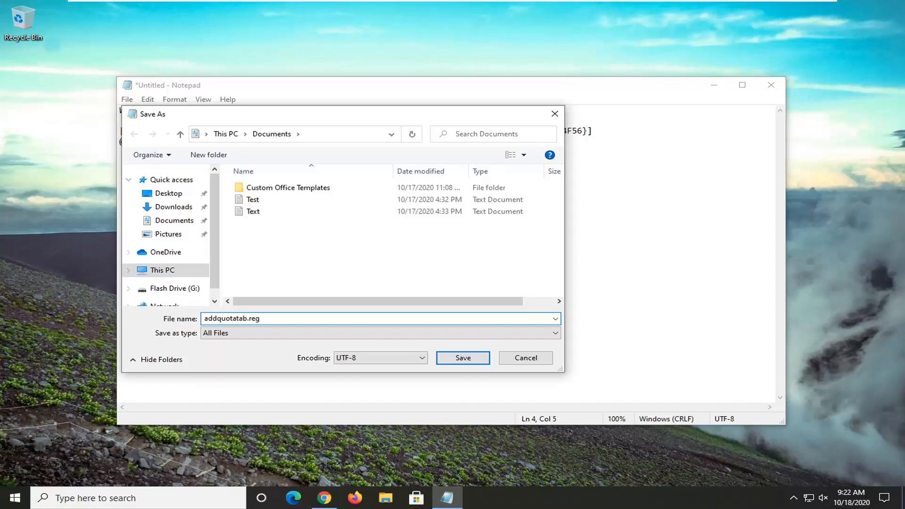
mouse_move(288, 351)
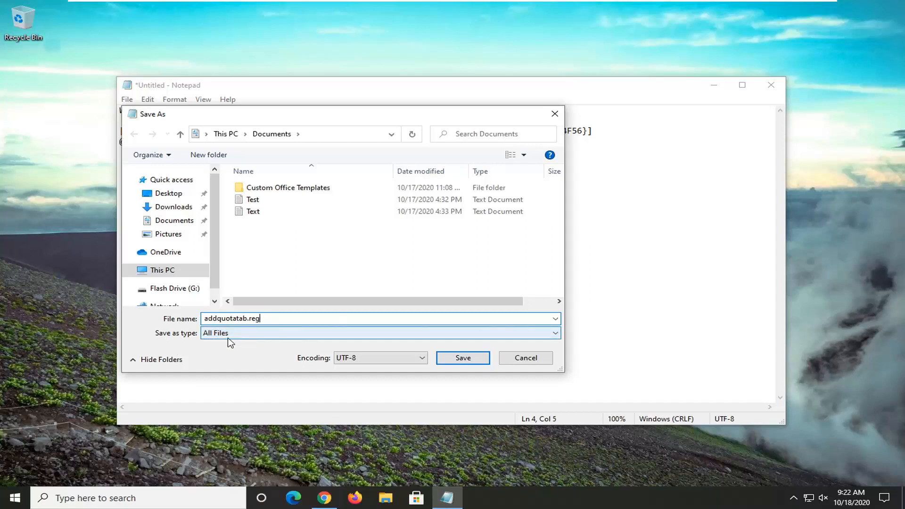
Save addquotatab.reg into the Desktop folder
click(168, 193)
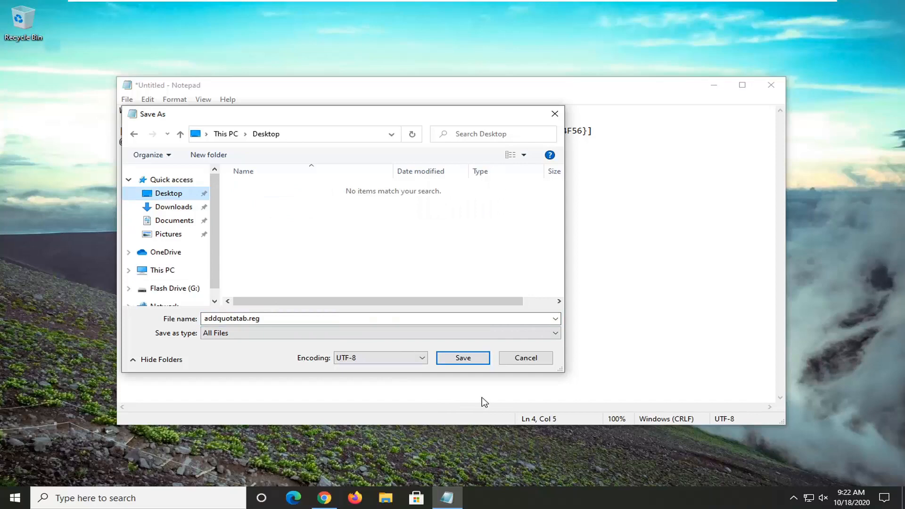
click(463, 358)
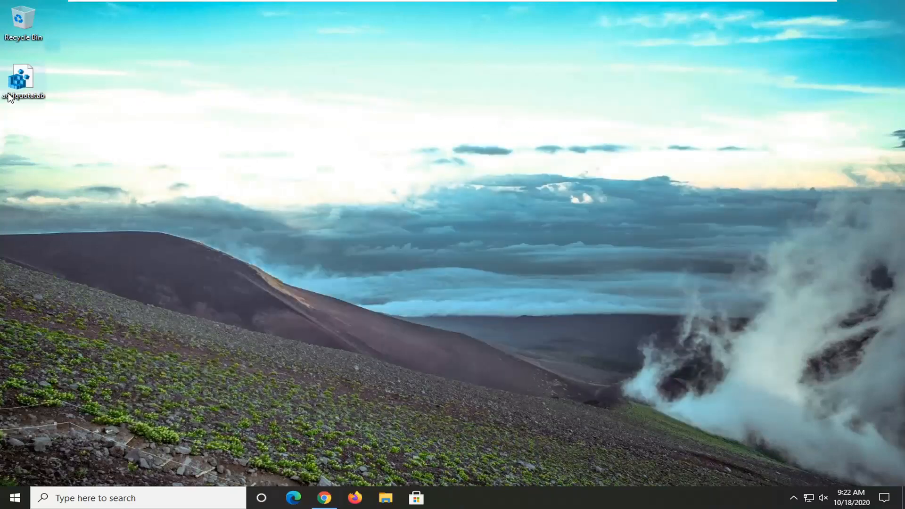
Run addquotatab.reg from the desktop and grant Registry Editor permission to make changes
drag(23, 81, 353, 138)
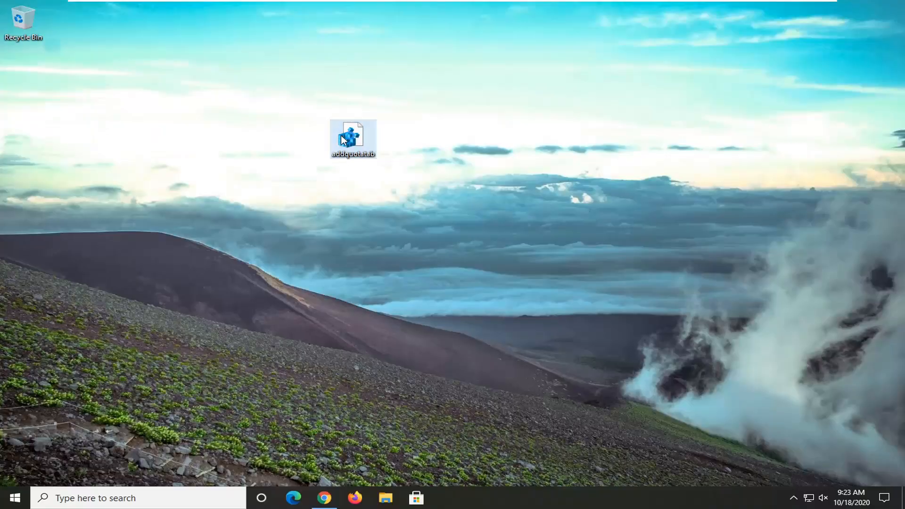
double_click(352, 138)
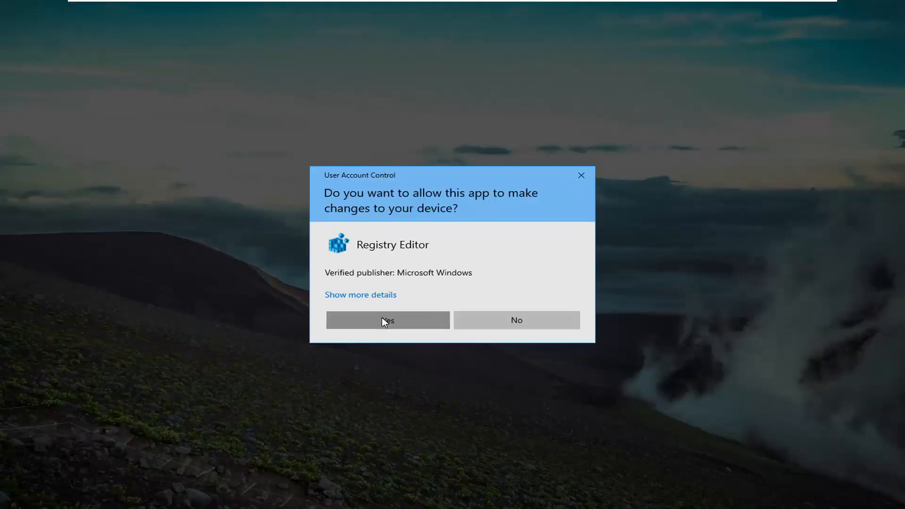
click(388, 320)
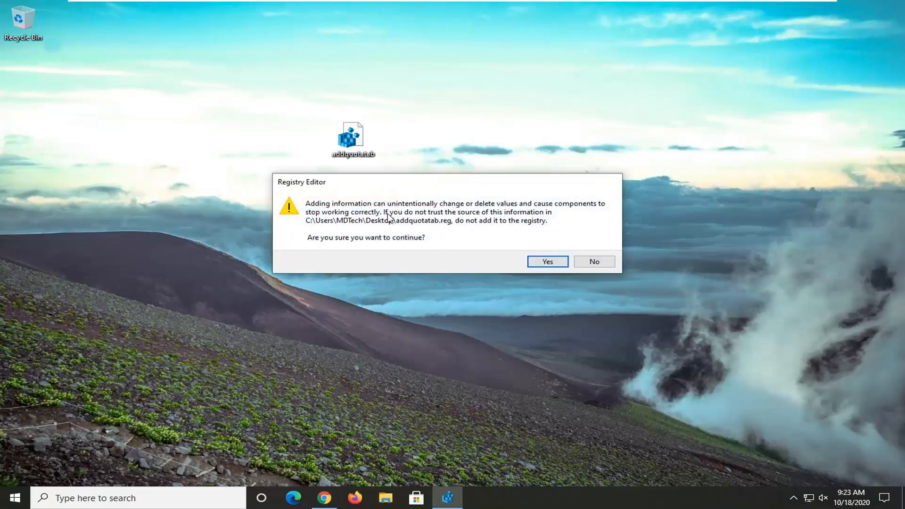
mouse_move(377, 233)
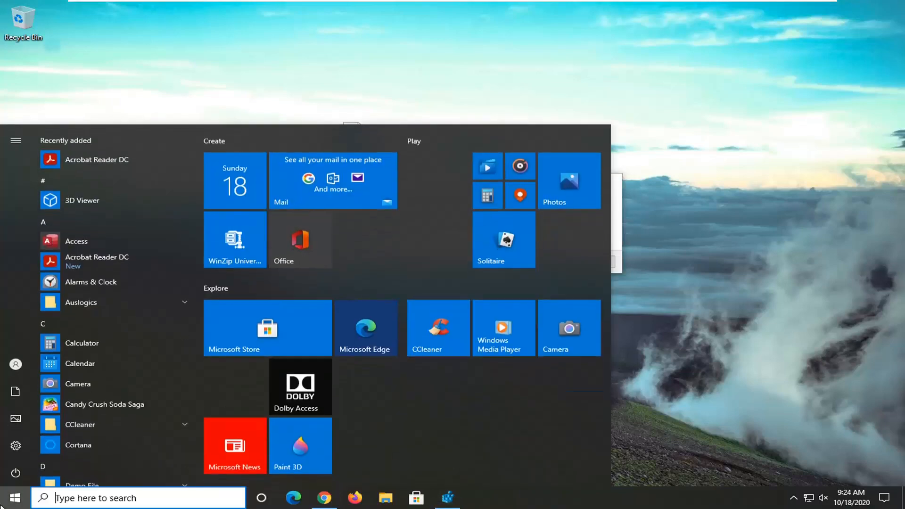
Search Start for regedit and launch Registry Editor at the Computer root
text(regedit)
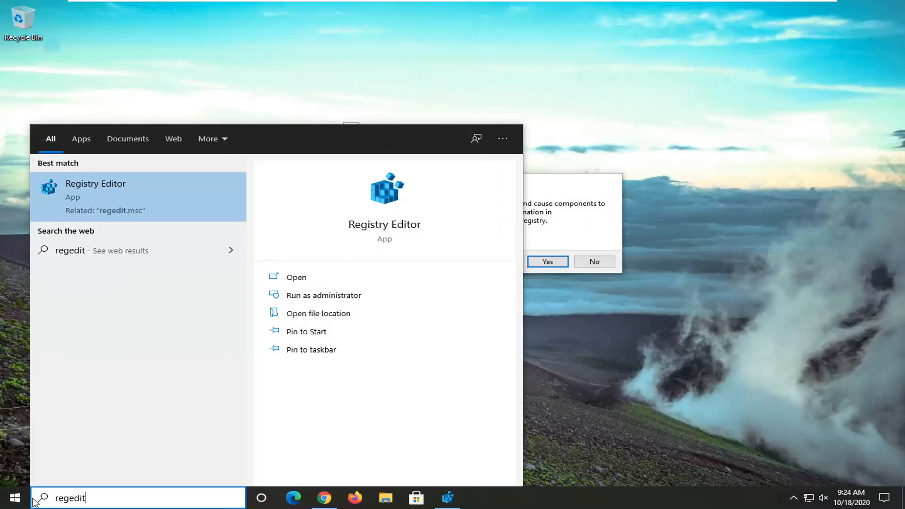
right_click(95, 190)
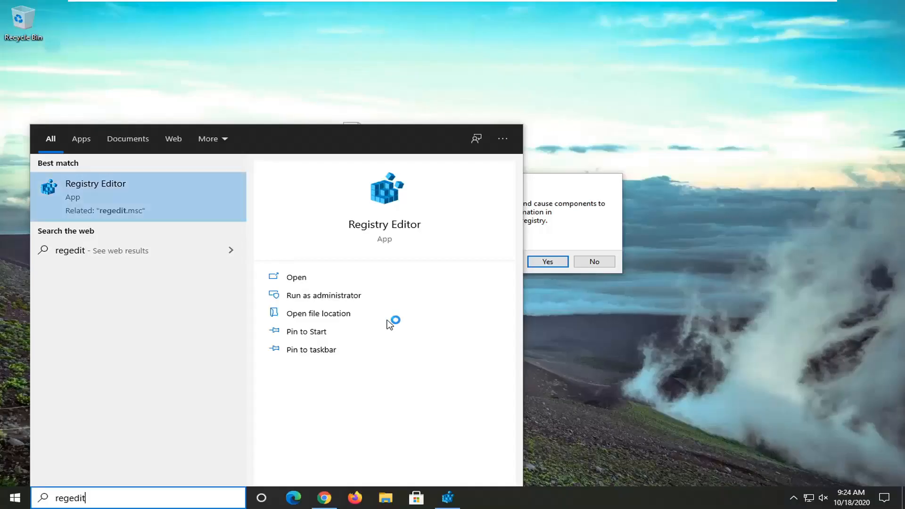
click(547, 261)
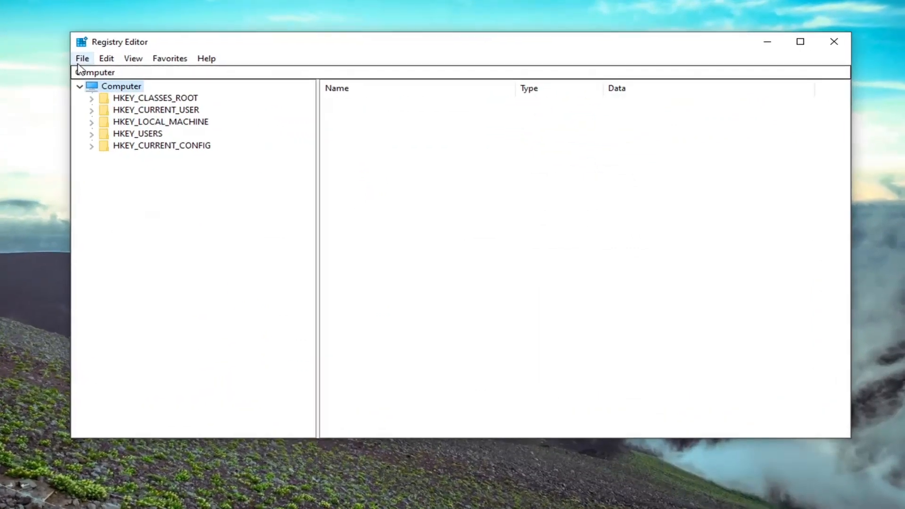
click(81, 57)
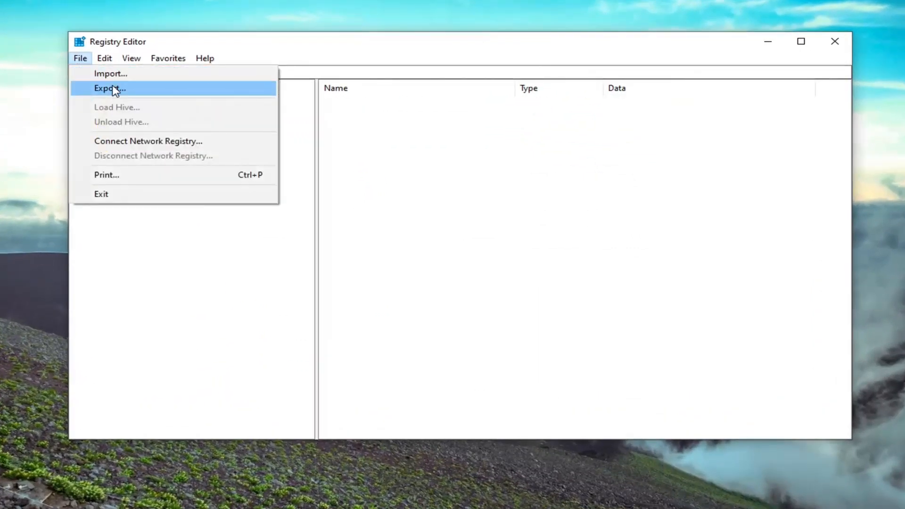
click(109, 87)
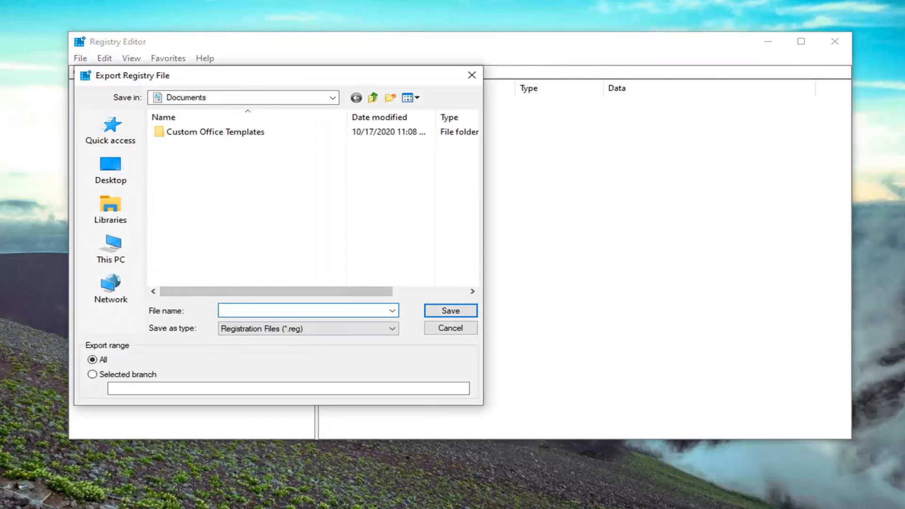
click(305, 311)
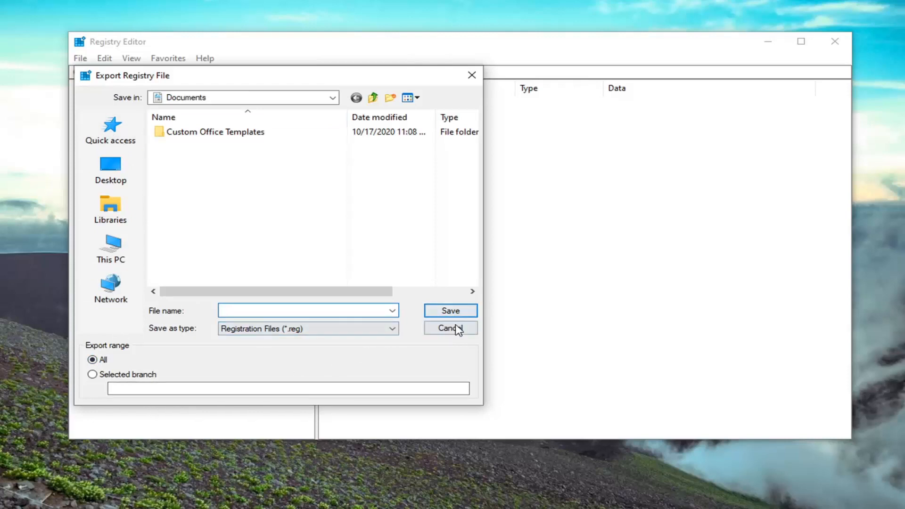
click(450, 328)
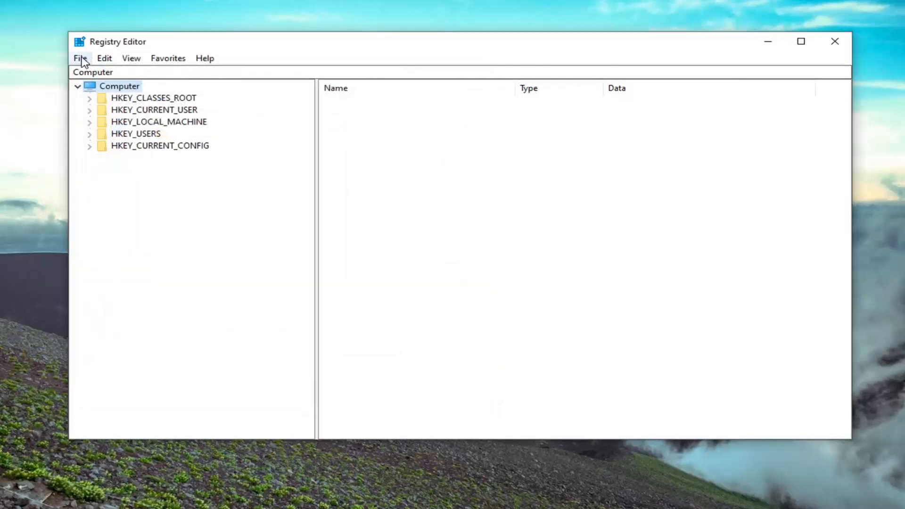
click(81, 58)
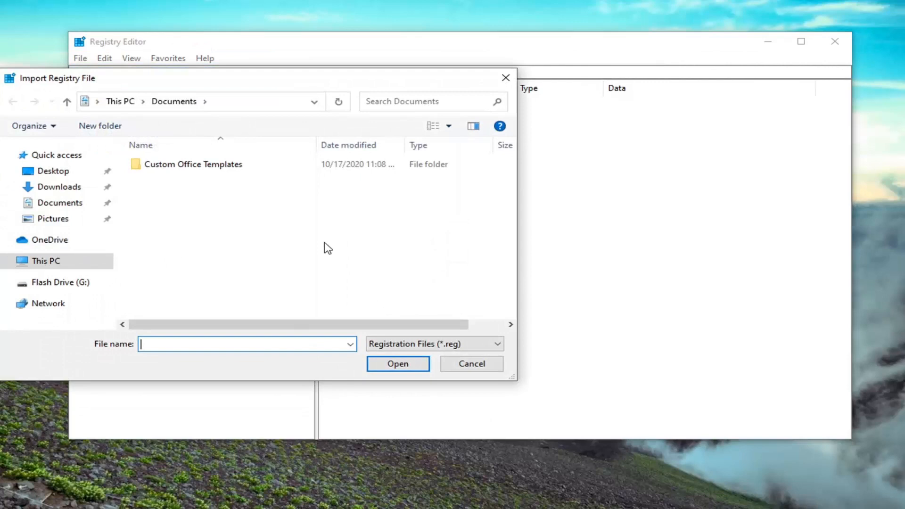
click(53, 171)
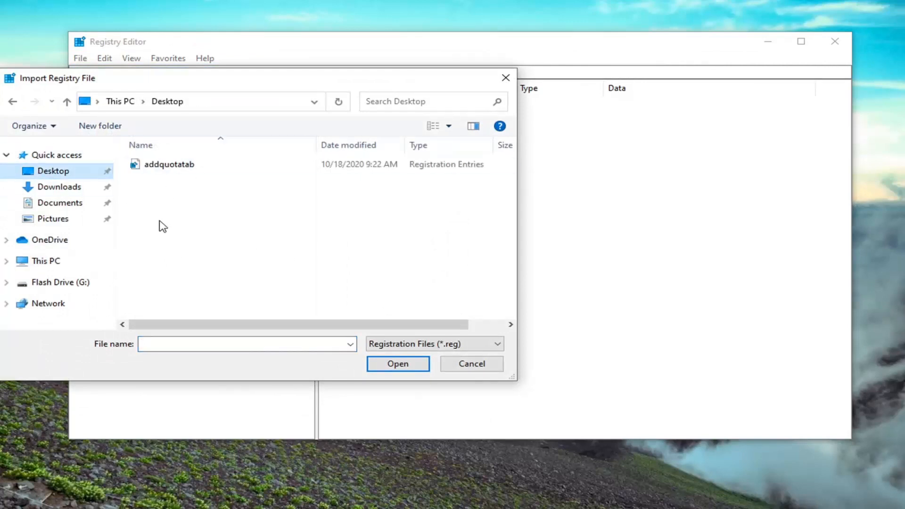
click(471, 364)
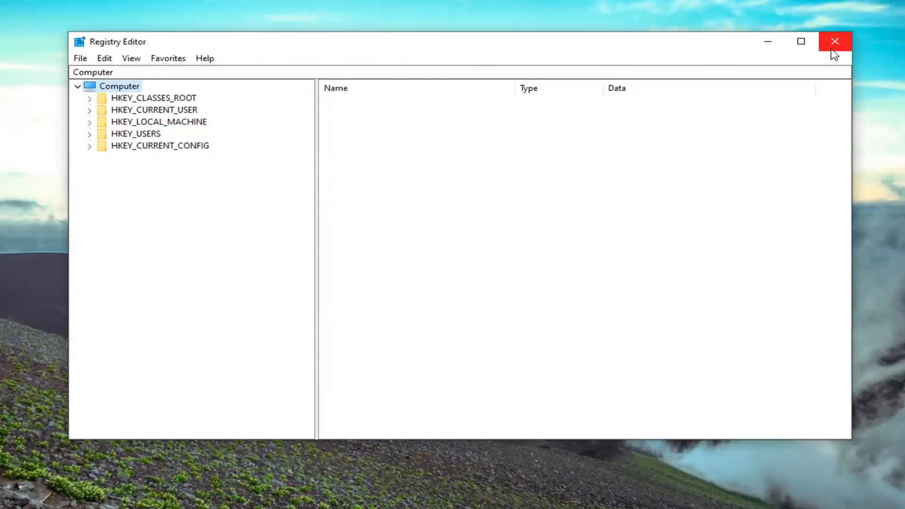
Merge addquotatab.reg into the registry, confirming the addition and acknowledging success
double_click(349, 138)
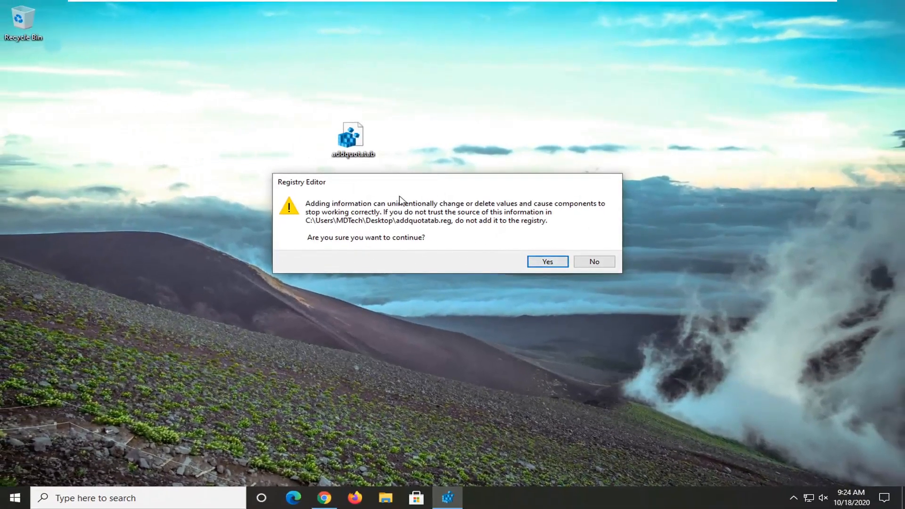
click(546, 261)
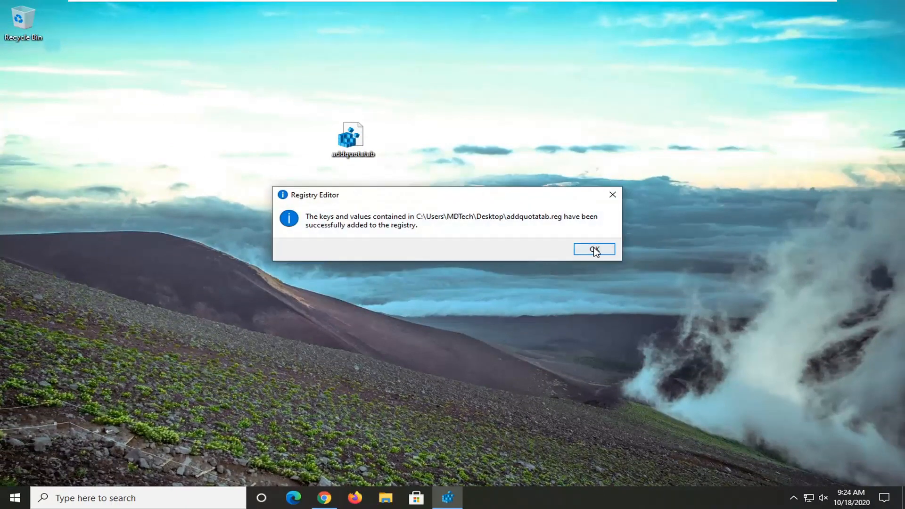
click(594, 249)
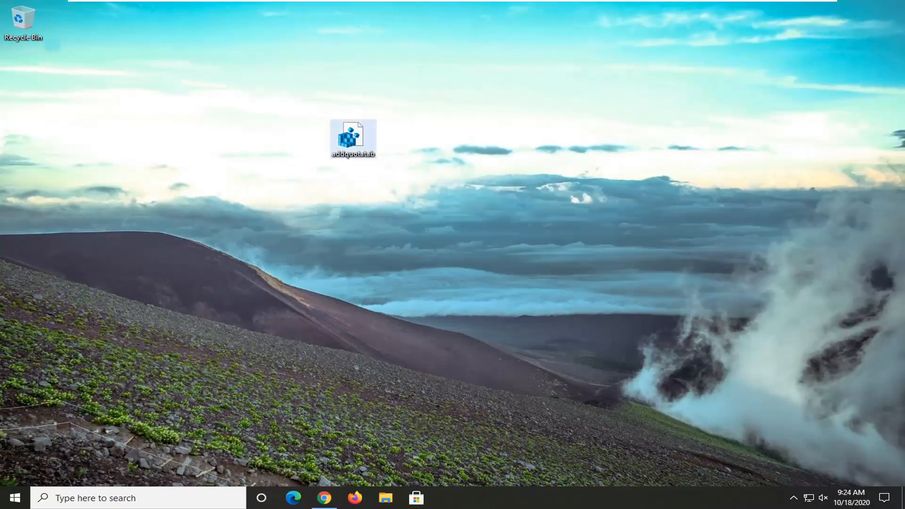
mouse_move(3, 498)
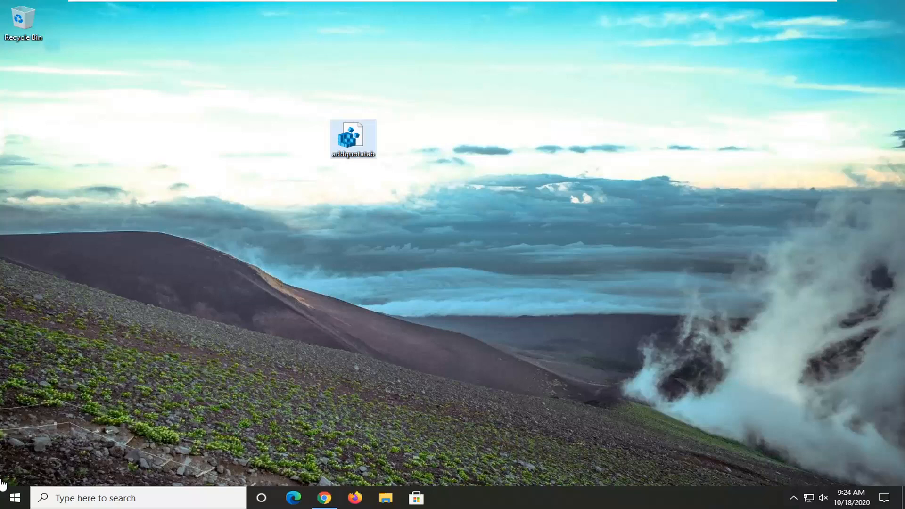
mouse_move(382, 294)
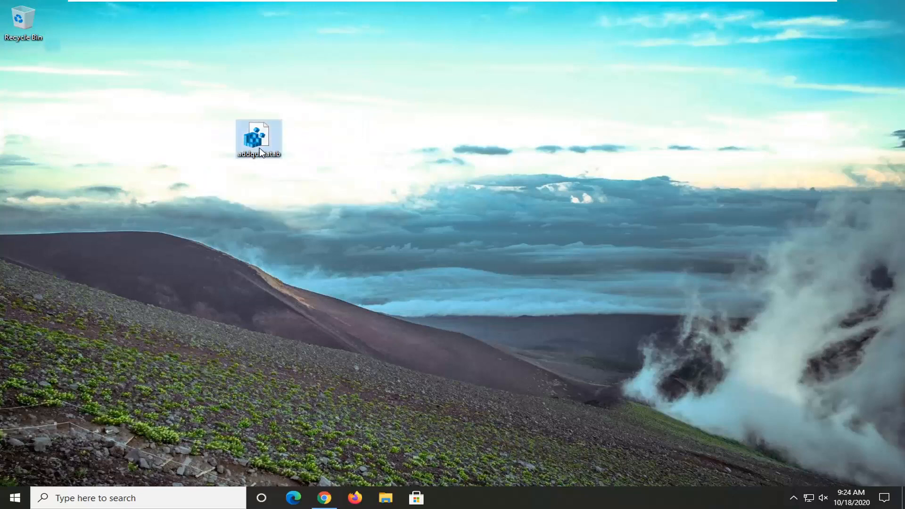
Empty the Recycle Bin to discard the deleted addquotatab.reg file
right_click(23, 20)
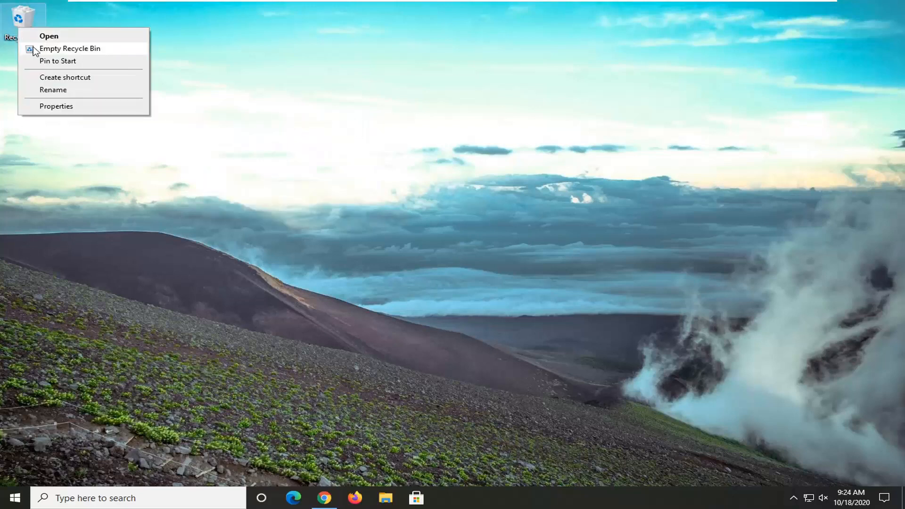
click(256, 166)
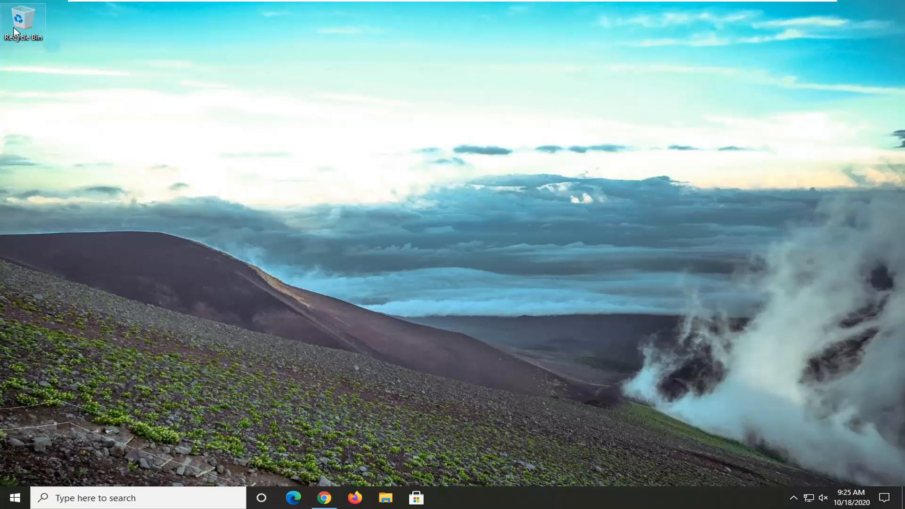
mouse_move(487, 256)
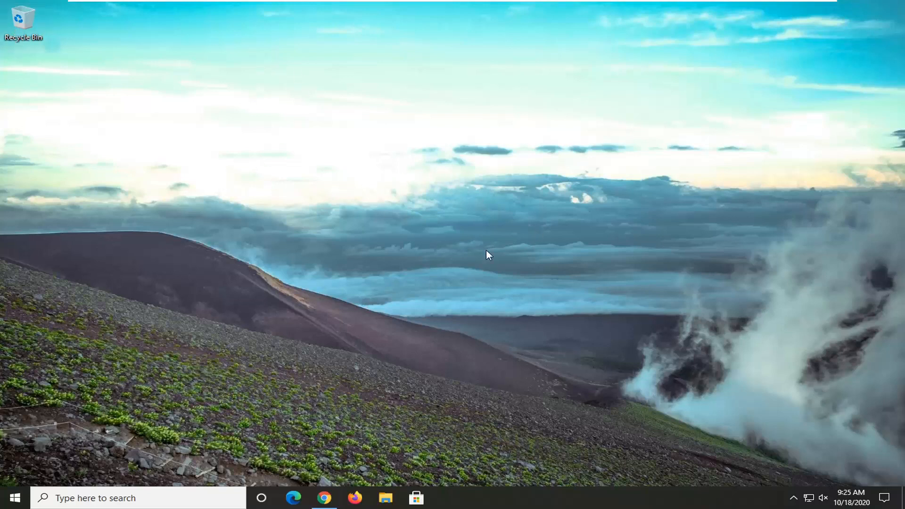
mouse_move(305, 125)
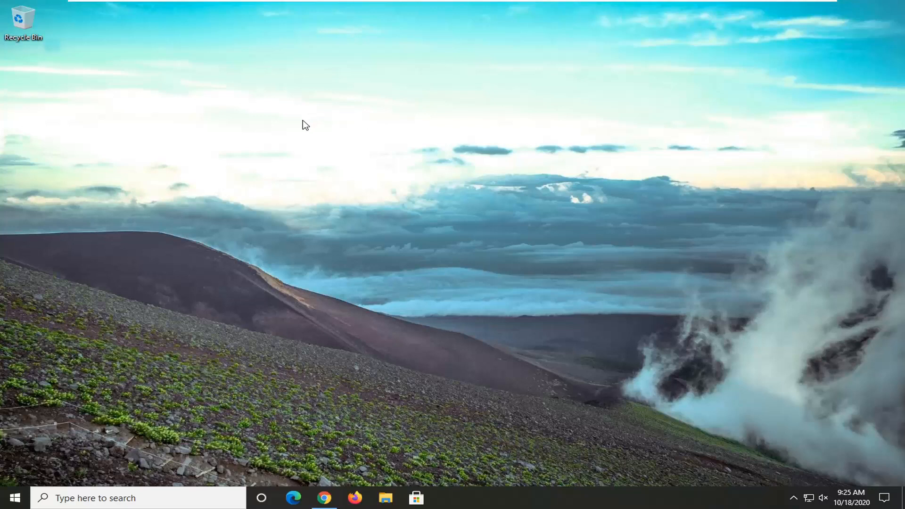
mouse_move(293, 497)
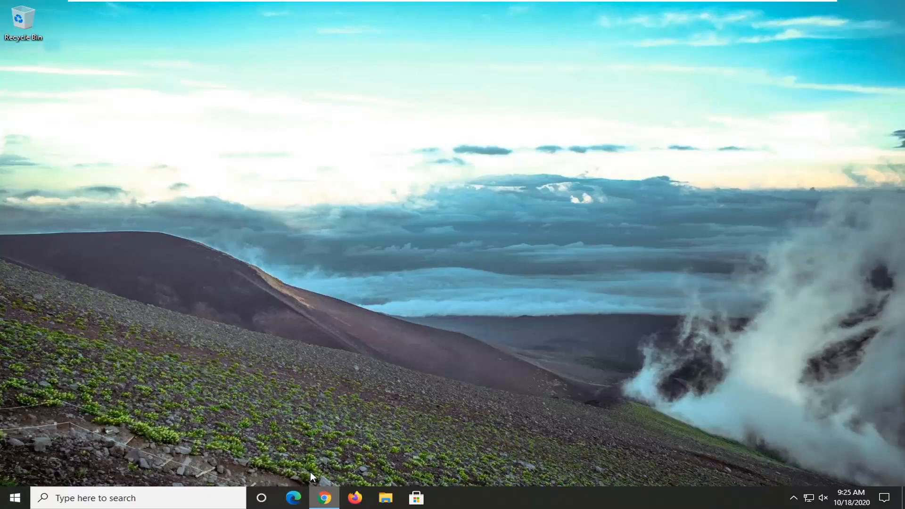
click(15, 498)
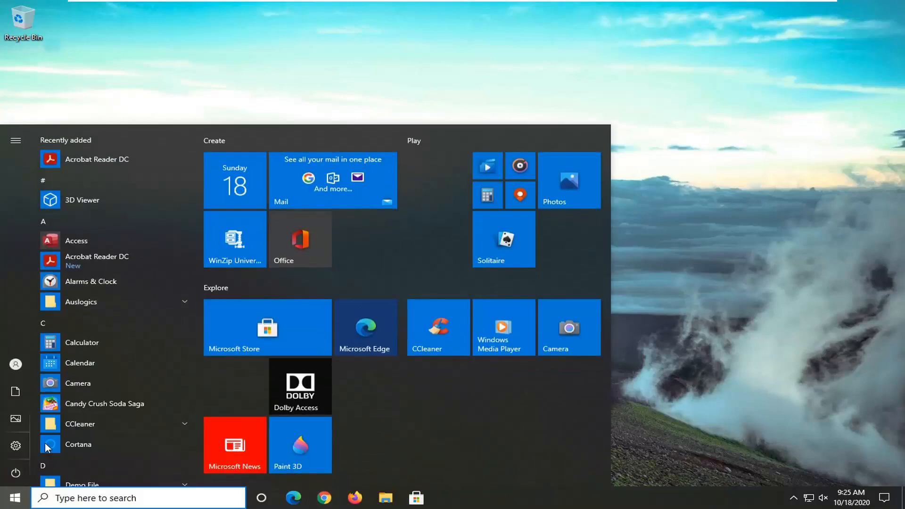
click(16, 472)
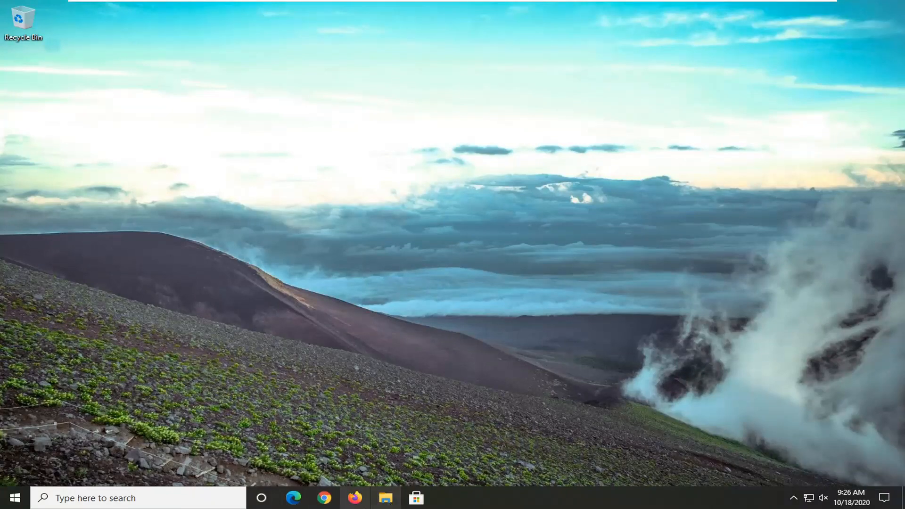
From File Explorer's This PC, bring up the Properties of Local Disk (C:)
click(386, 498)
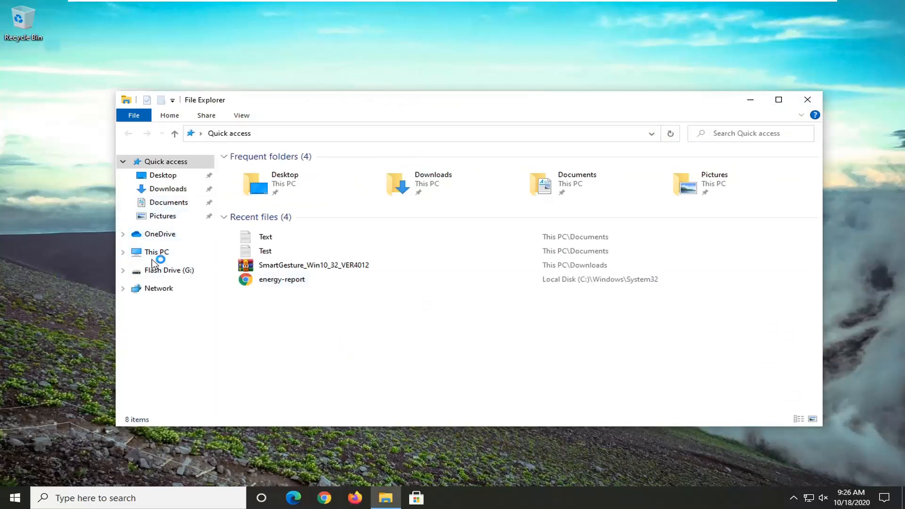
click(156, 251)
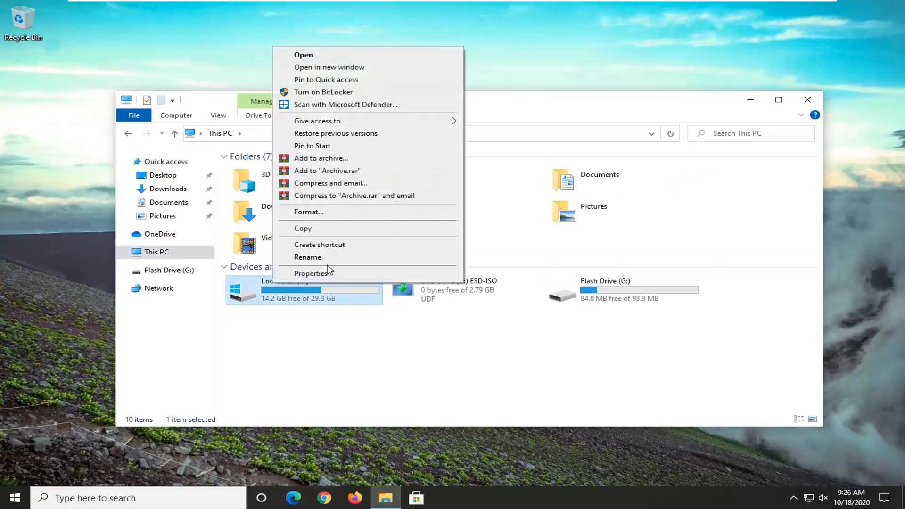
click(312, 274)
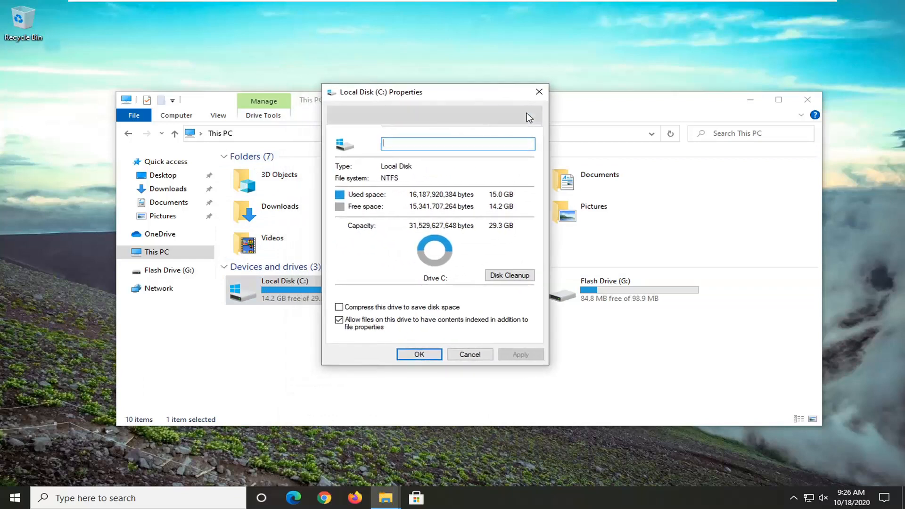
Show the restored Quota tab and its Quota Settings for drive C:
click(513, 121)
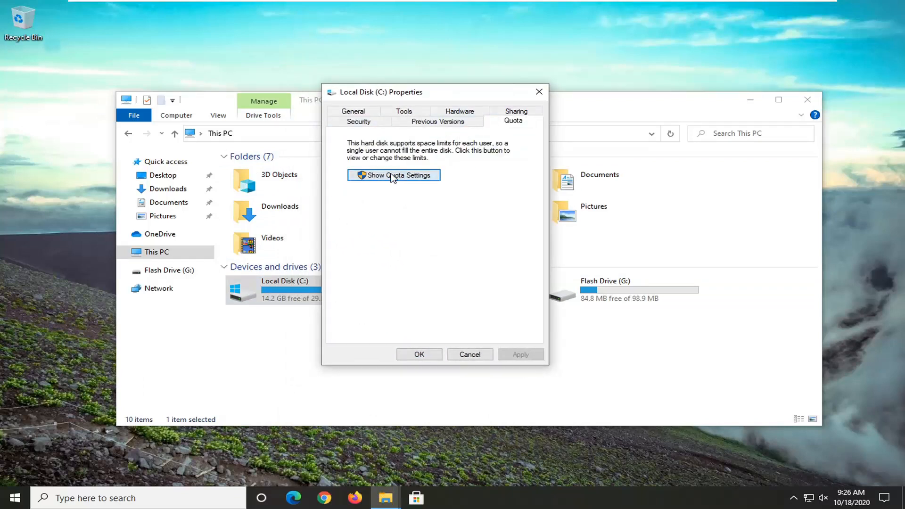
click(394, 176)
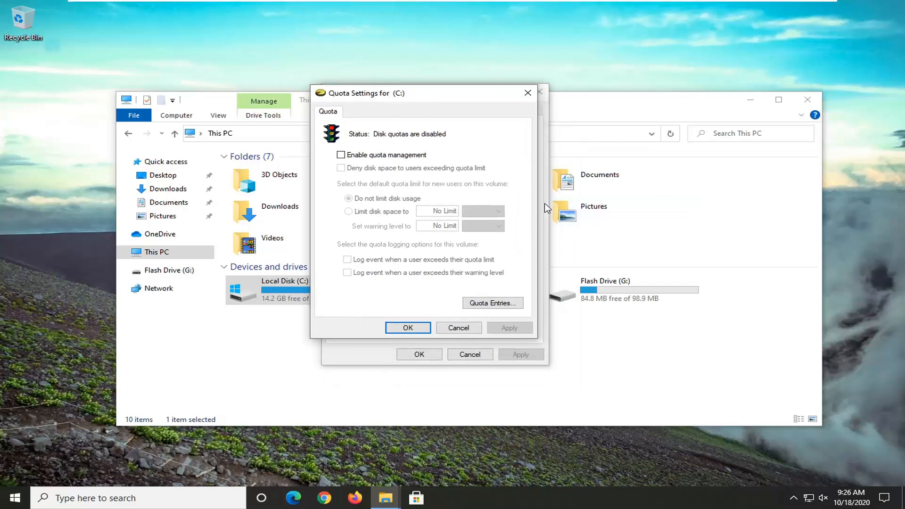
mouse_move(408, 327)
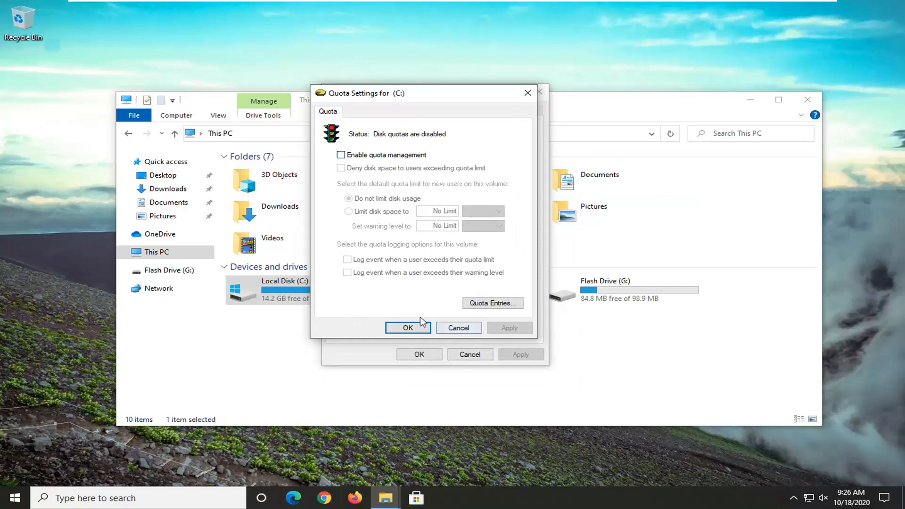